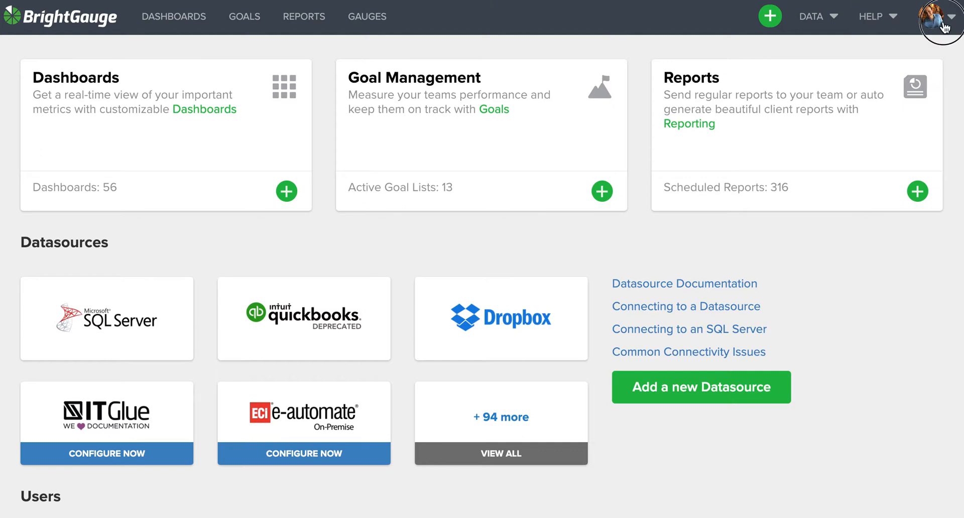
mouse_move(886, 217)
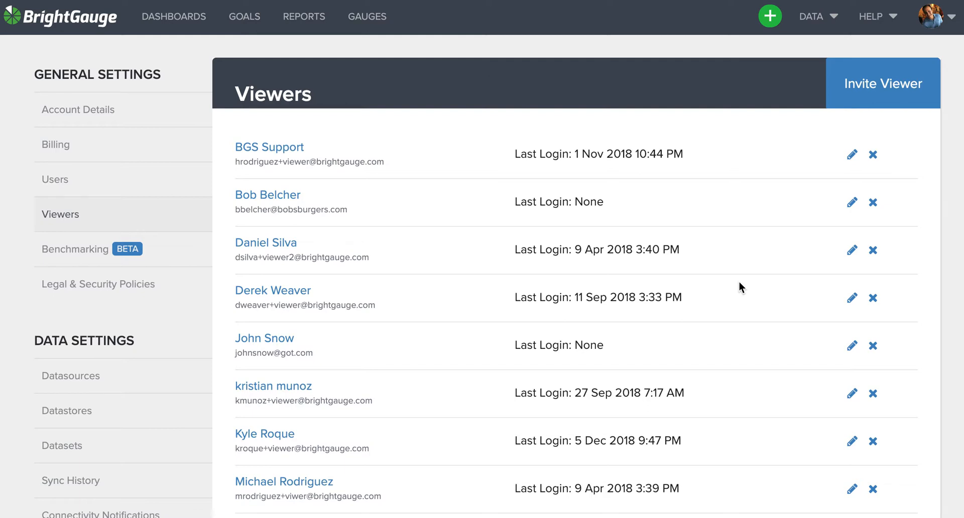
mouse_move(836, 125)
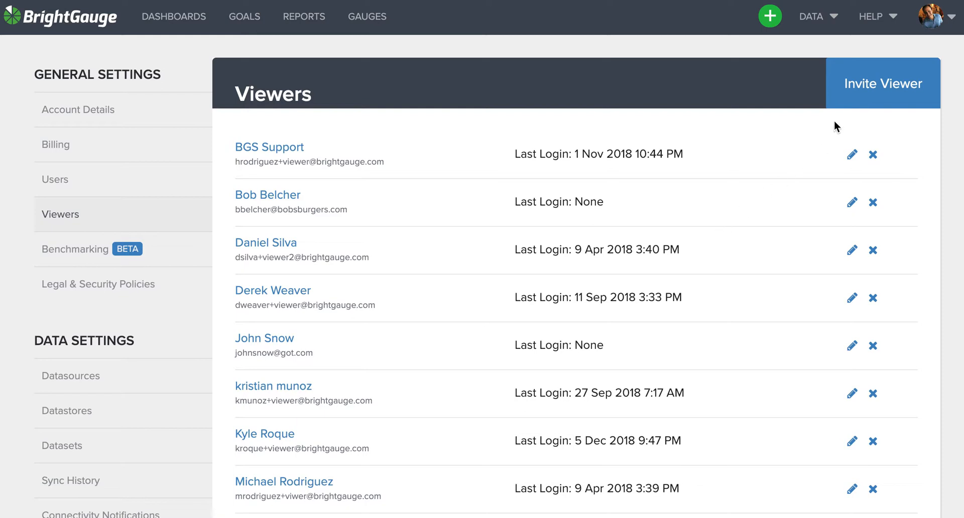
mouse_move(858, 99)
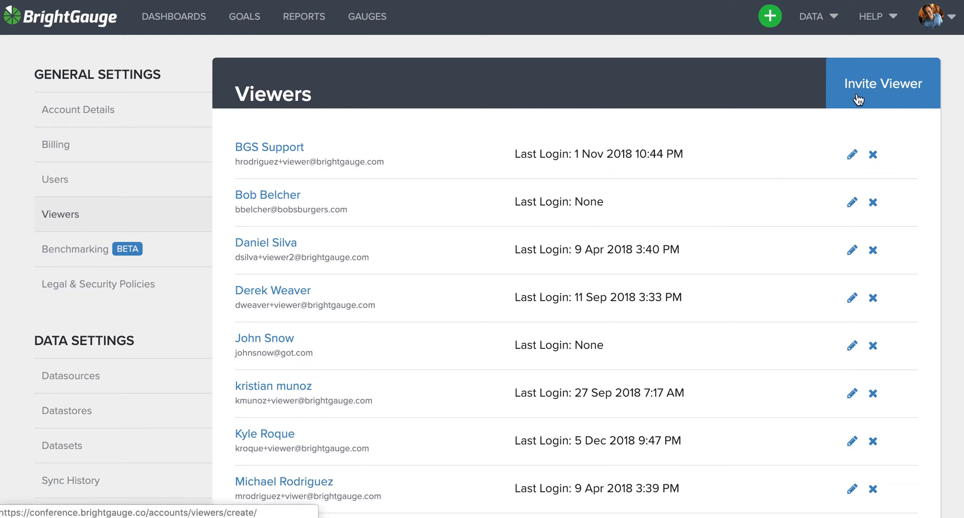
mouse_move(753, 209)
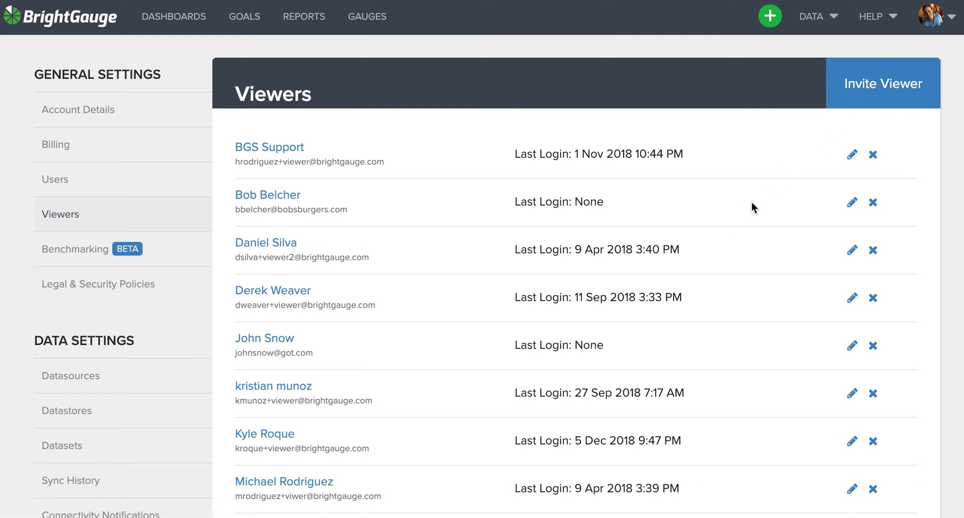
scroll(down, 3)
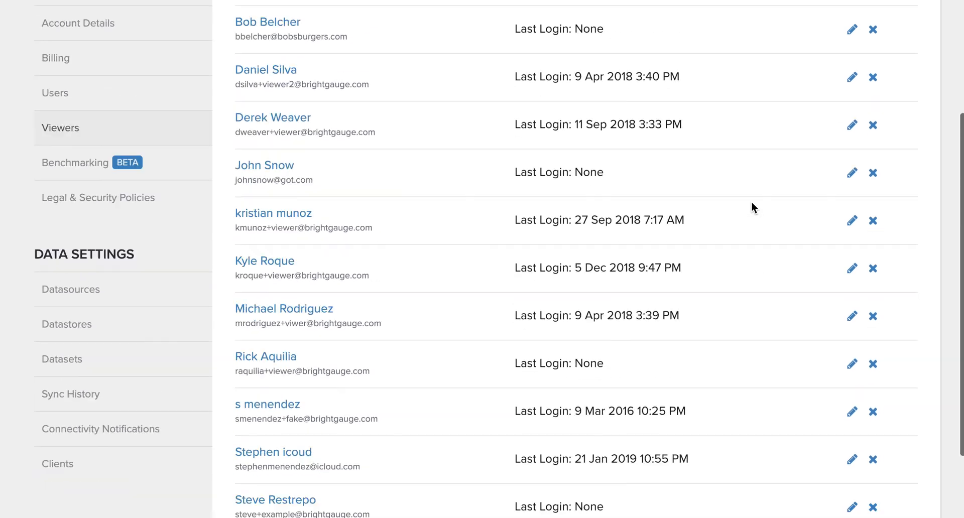
scroll(up, 3)
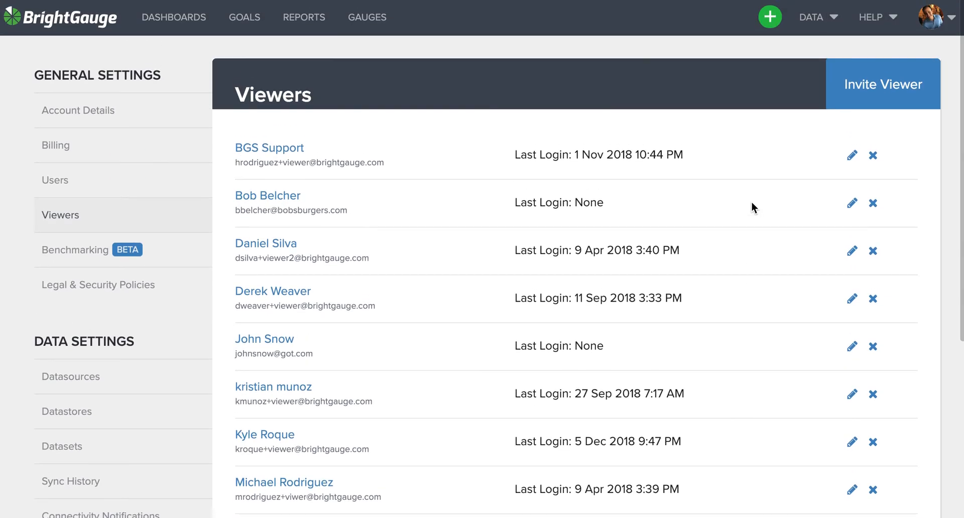
mouse_move(353, 140)
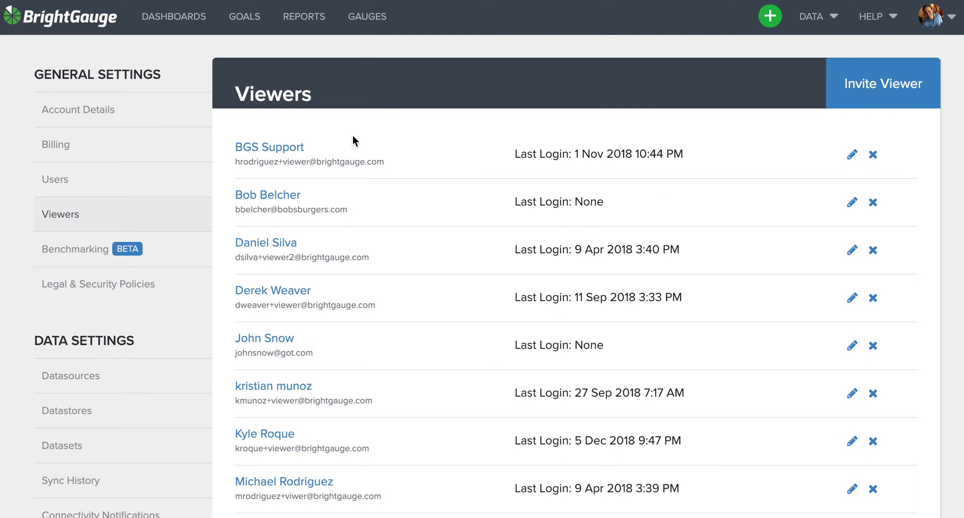
Go to Dashboards and select Client Dashboard Template from the dashboard list
click(173, 16)
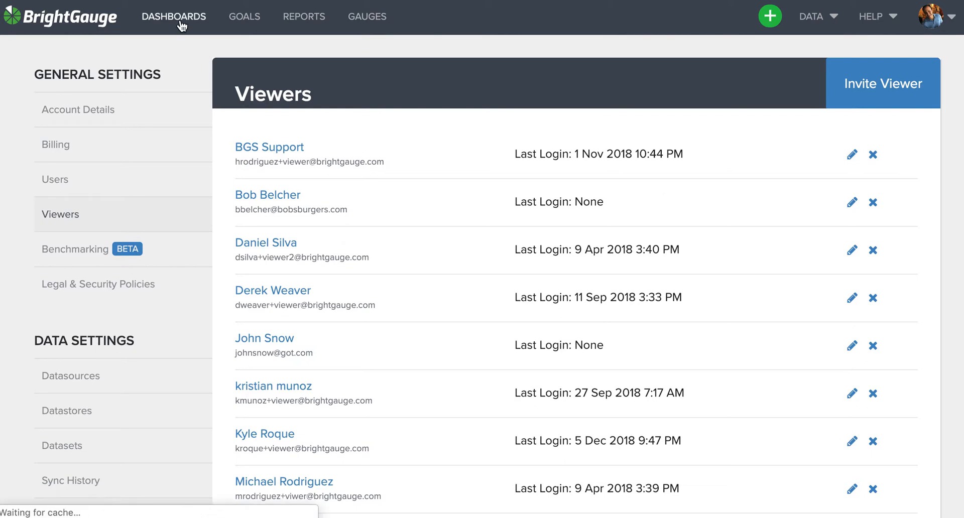
click(174, 17)
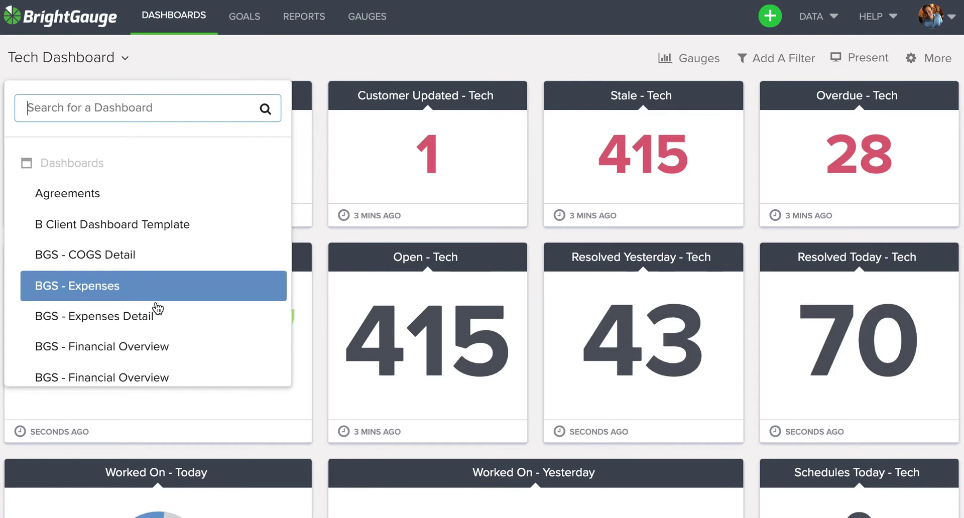
scroll(down, 3)
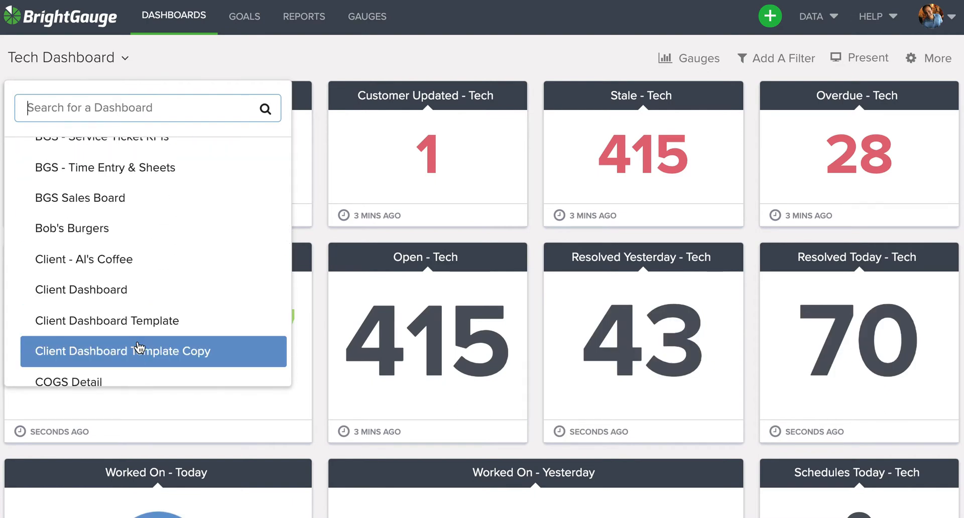
click(105, 321)
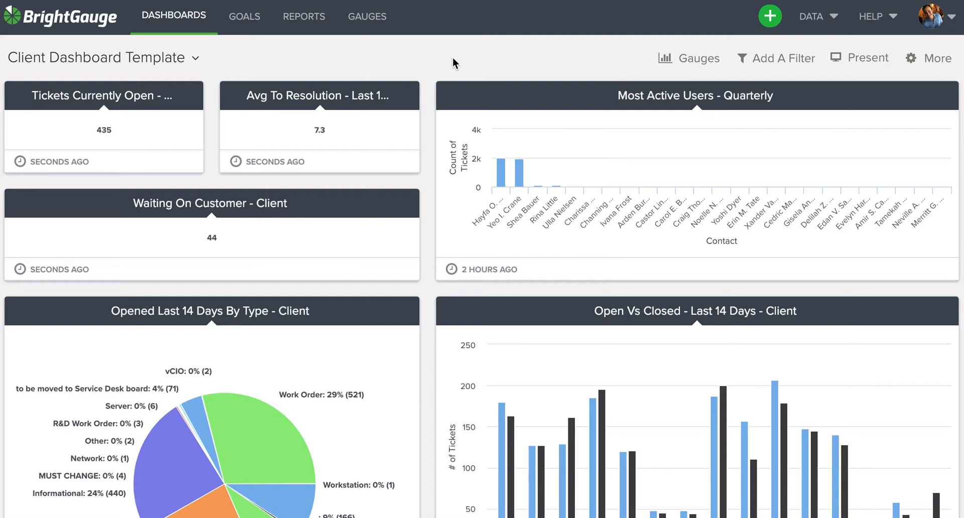
mouse_move(369, 134)
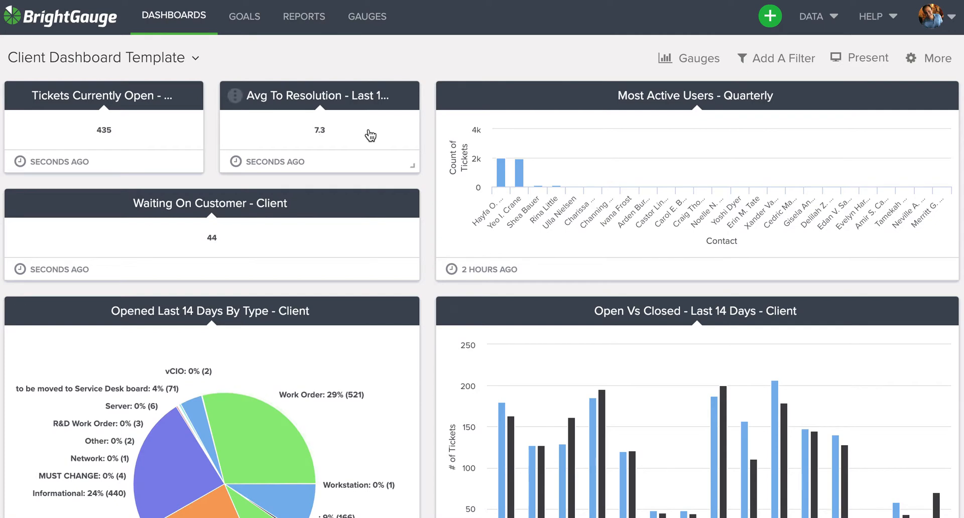
mouse_move(776, 59)
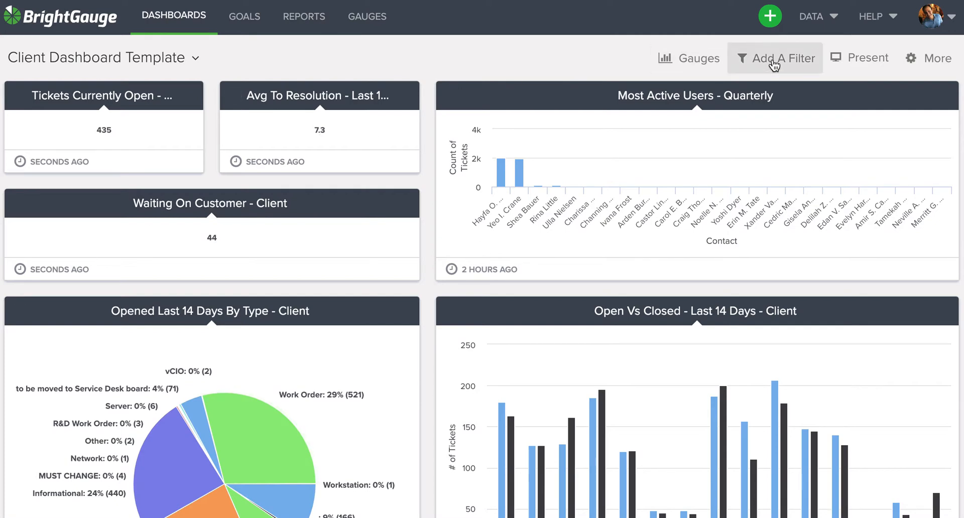
Show the dashboard's available filters via Add A Filter
click(775, 58)
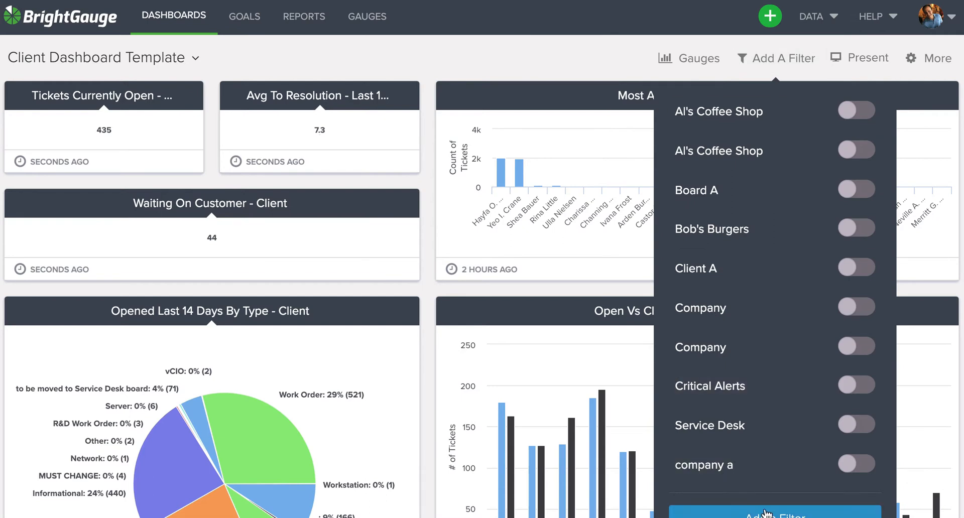
Start a new filter and pick the company_name field from the dataset field lists
click(773, 511)
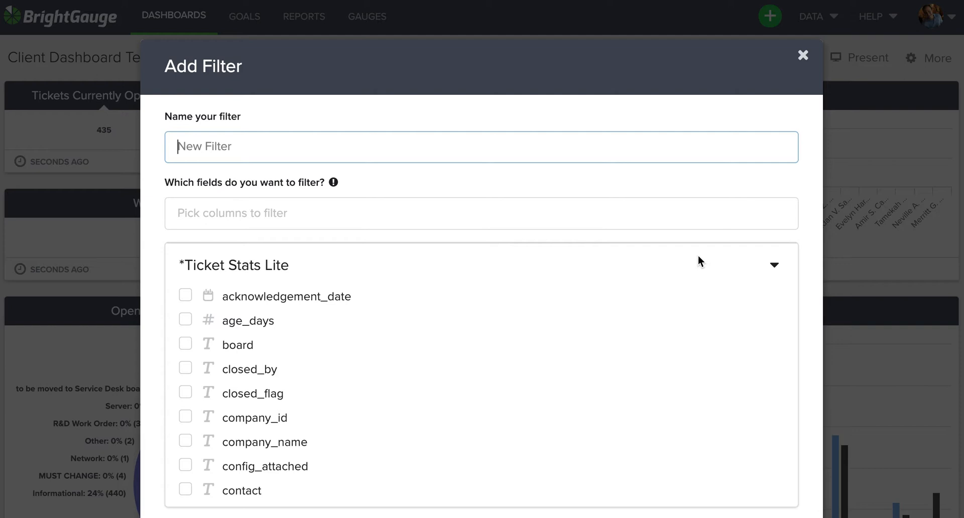
click(774, 265)
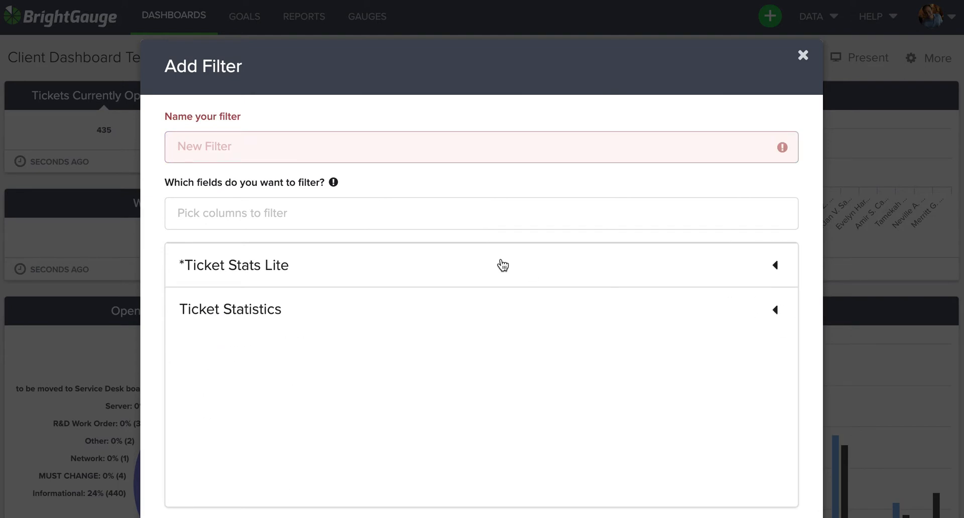
mouse_move(777, 272)
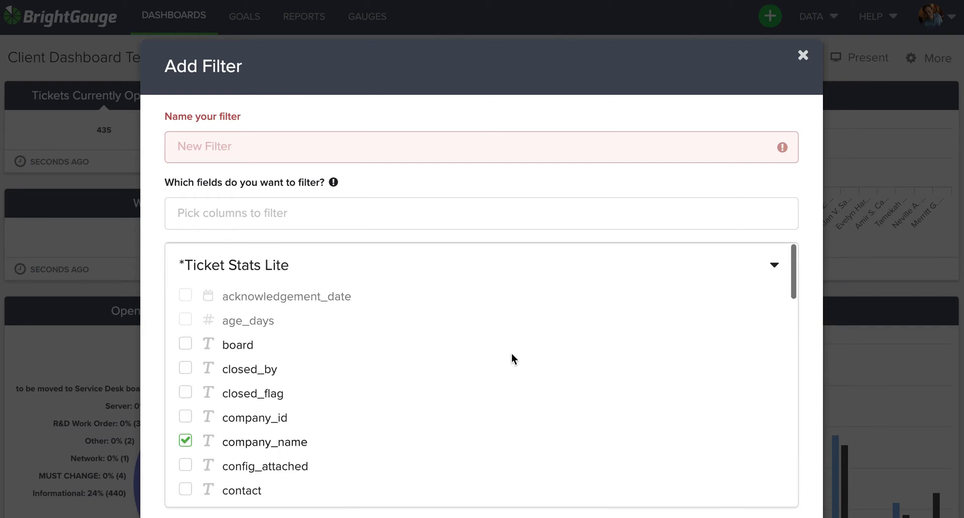
click(774, 265)
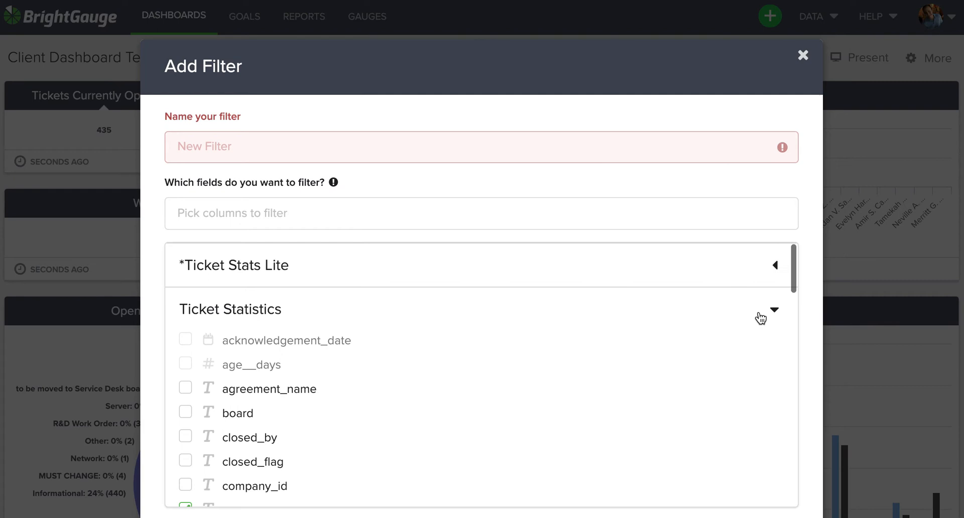
click(773, 309)
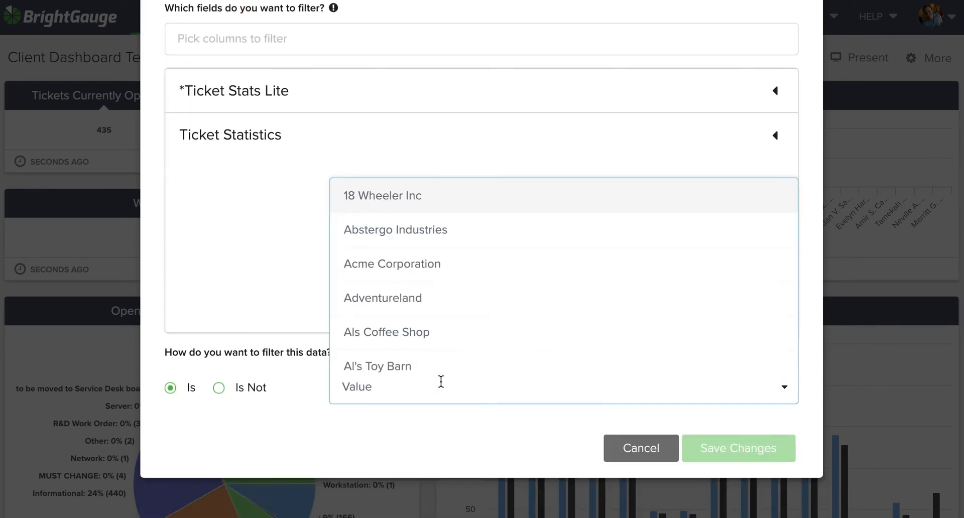
Choose Bob's Burgers as the filter's company value
scroll(down, 3)
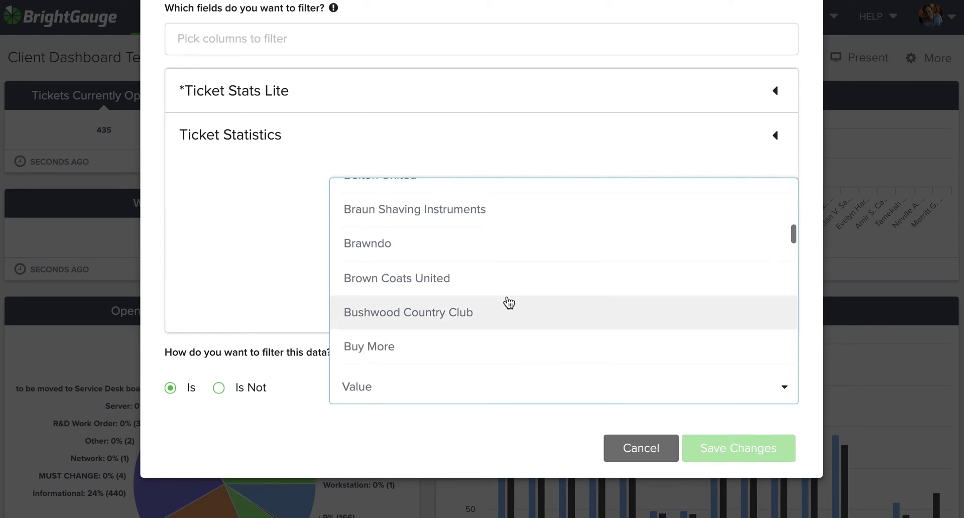
scroll(up, 3)
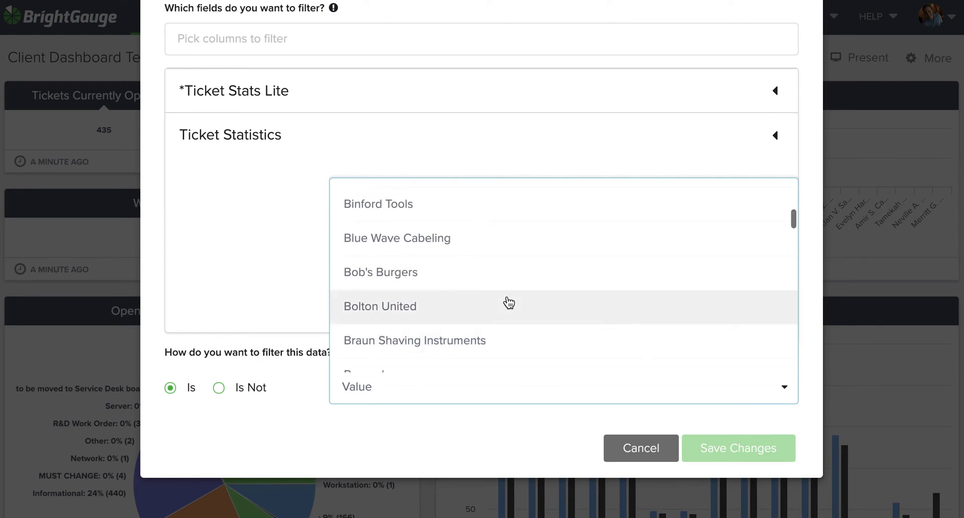
click(380, 272)
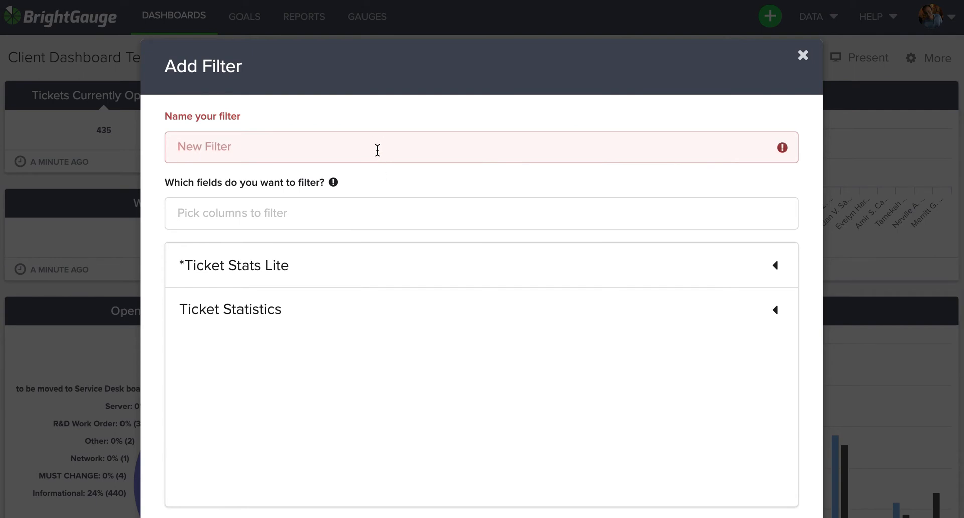
Name the filter Bob's Burgers and save it so the gauges show only that client
text(Bob's . urge)
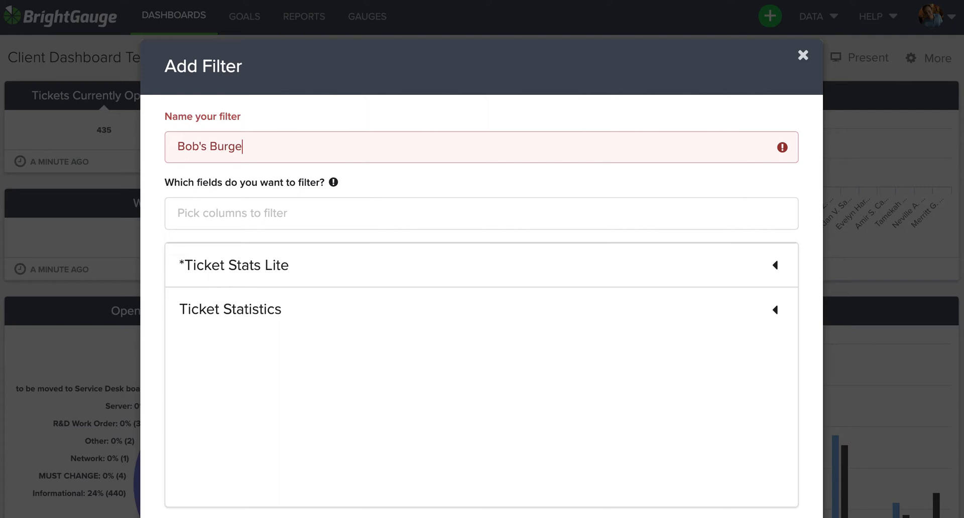
scroll(down, 3)
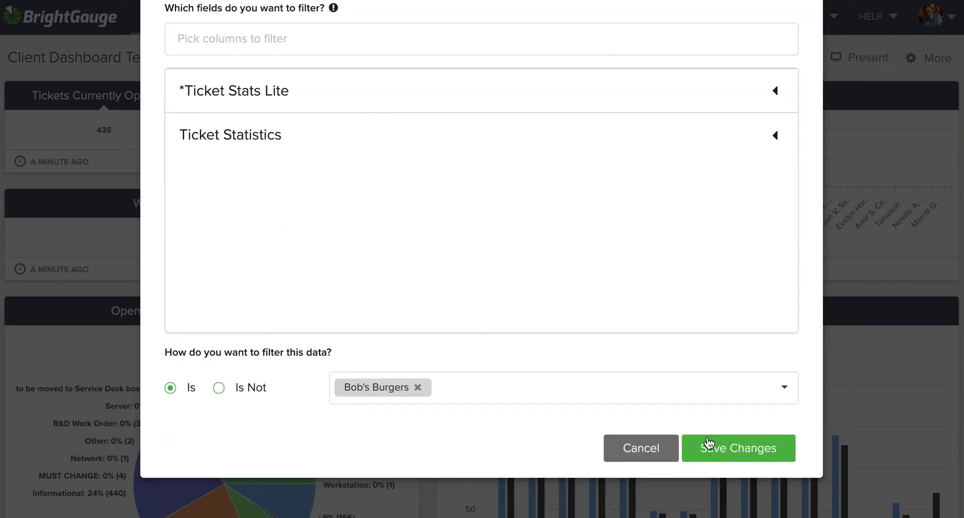
click(738, 448)
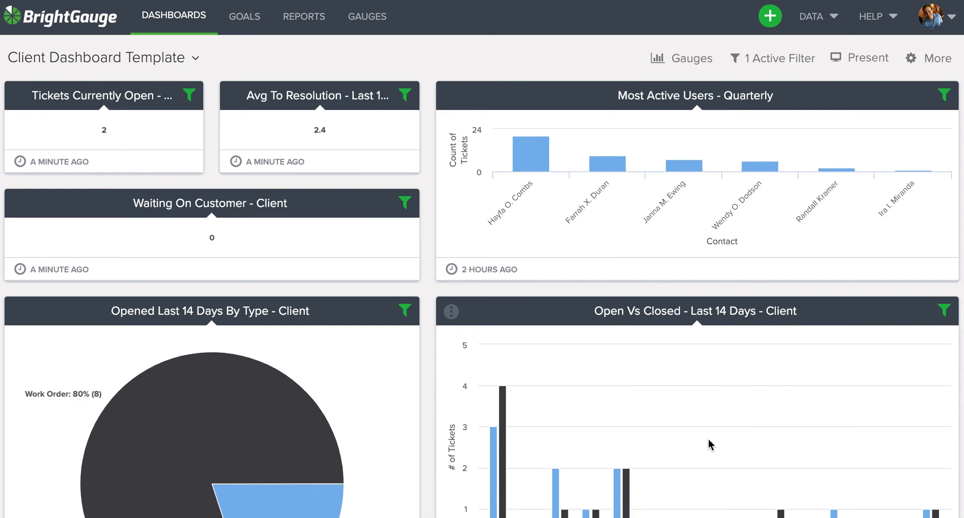
mouse_move(215, 133)
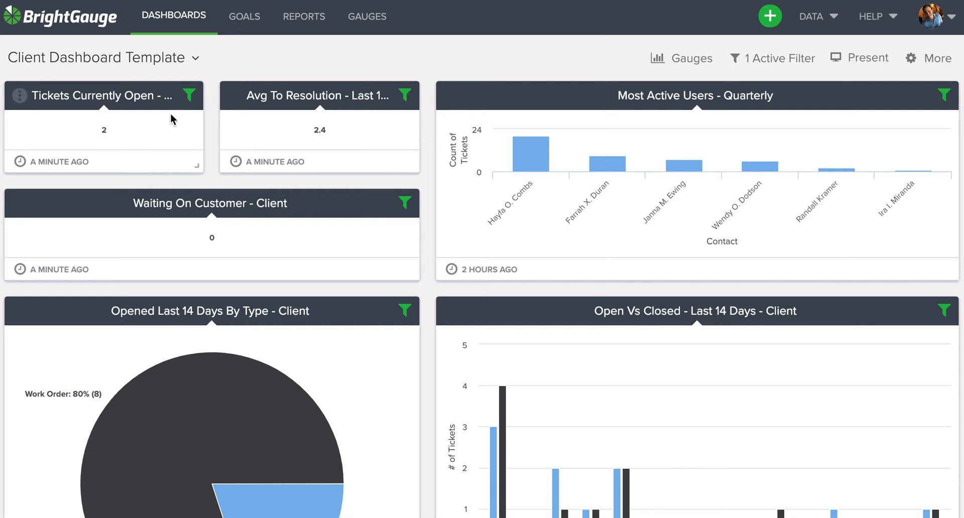
mouse_move(392, 99)
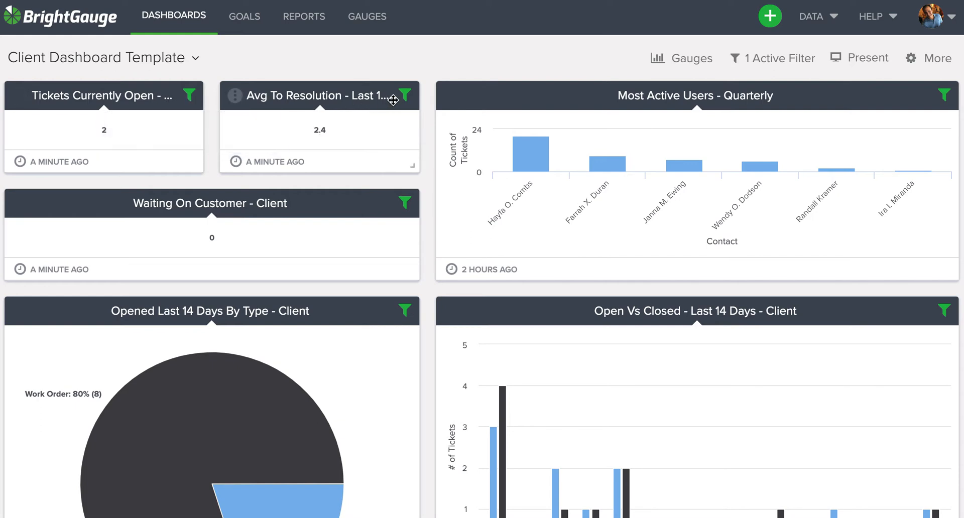
mouse_move(944, 103)
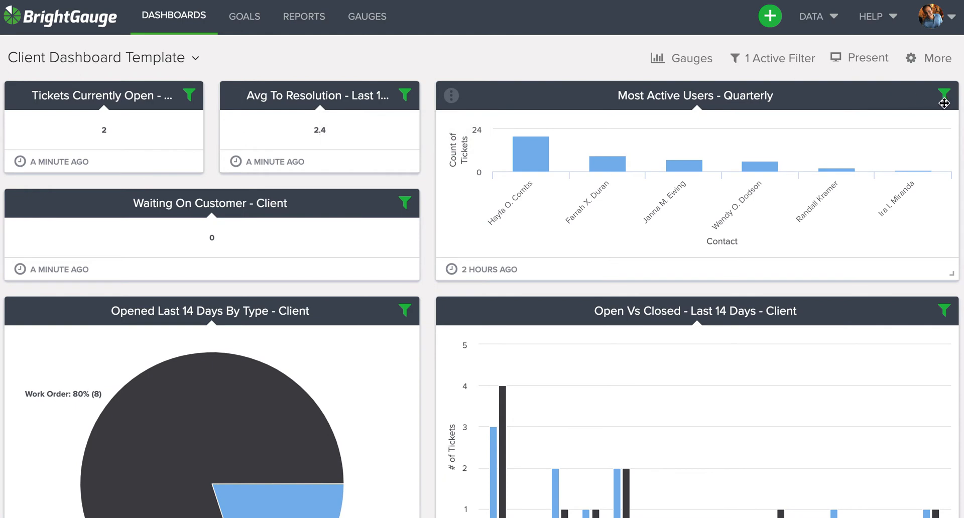
scroll(down, 3)
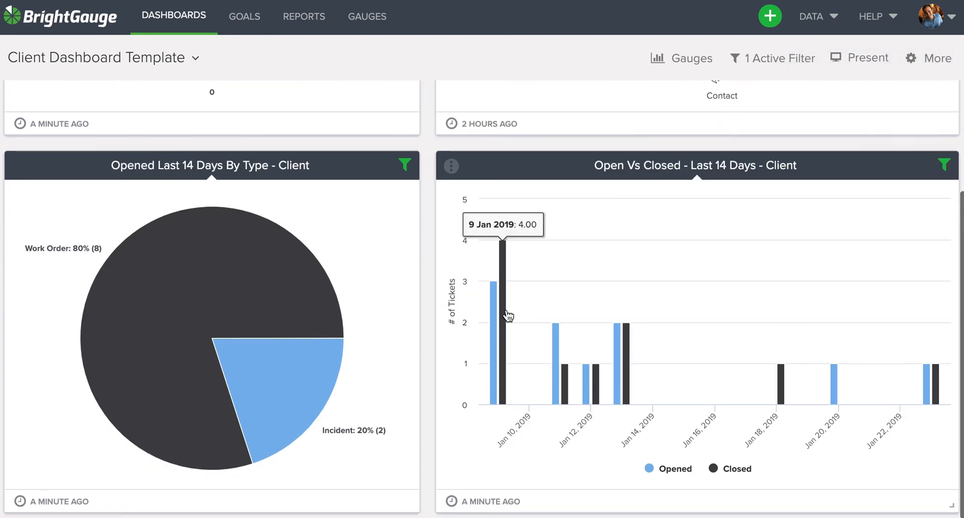
Open the More gear menu of dashboard actions at the top right
scroll(up, 3)
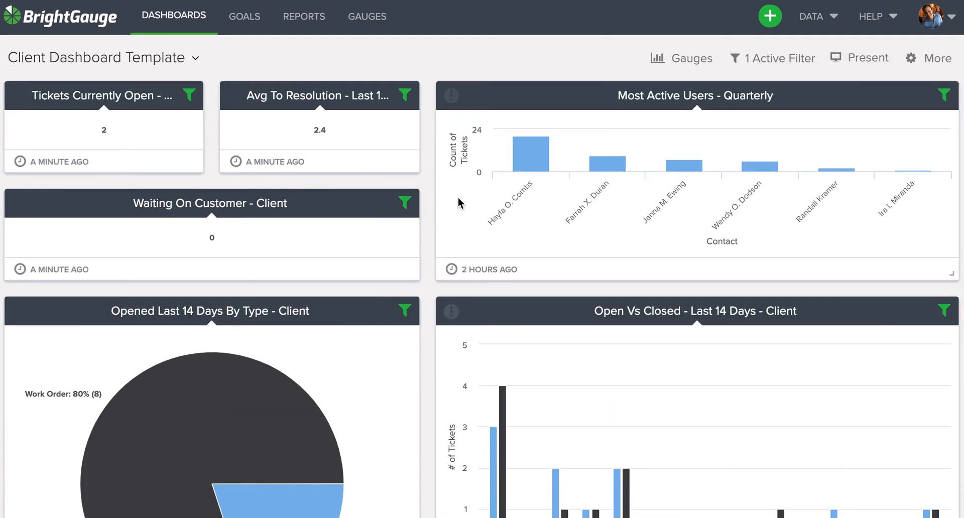
mouse_move(442, 69)
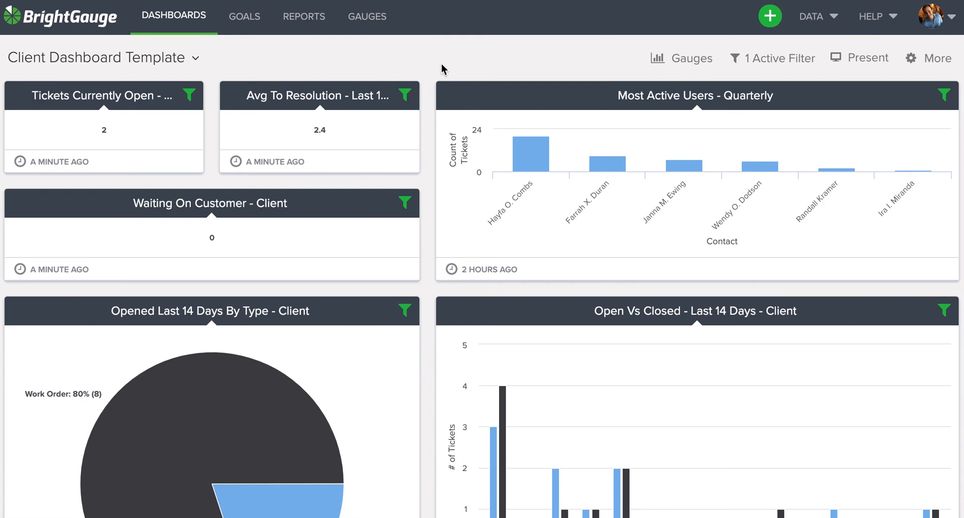
mouse_move(932, 58)
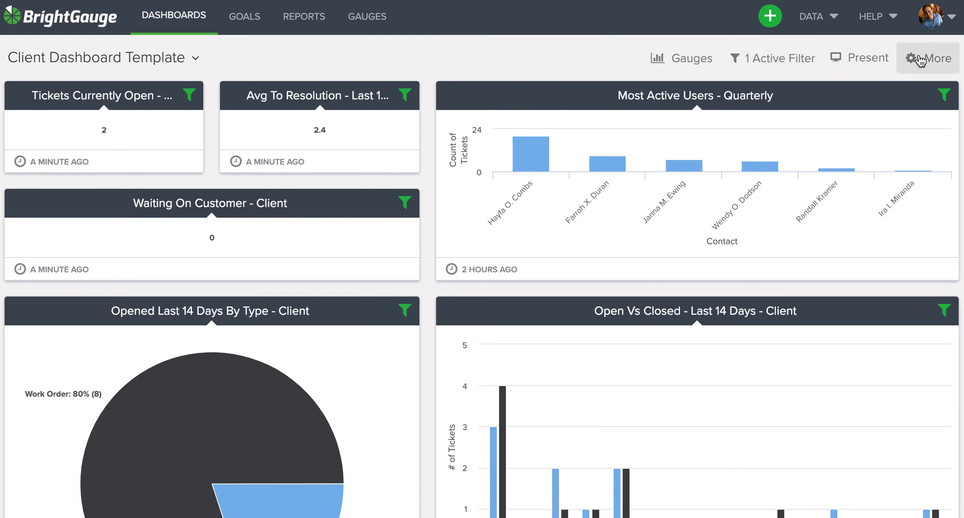
mouse_move(943, 49)
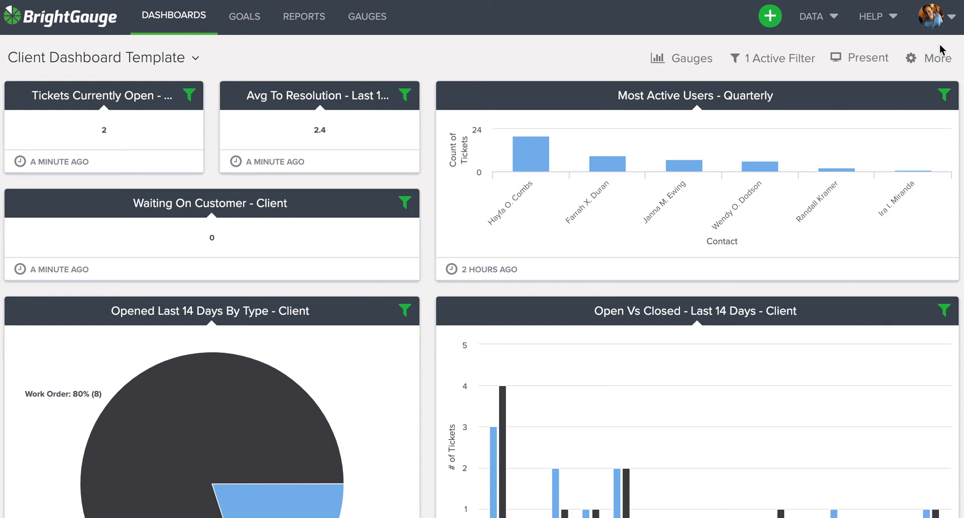
click(933, 57)
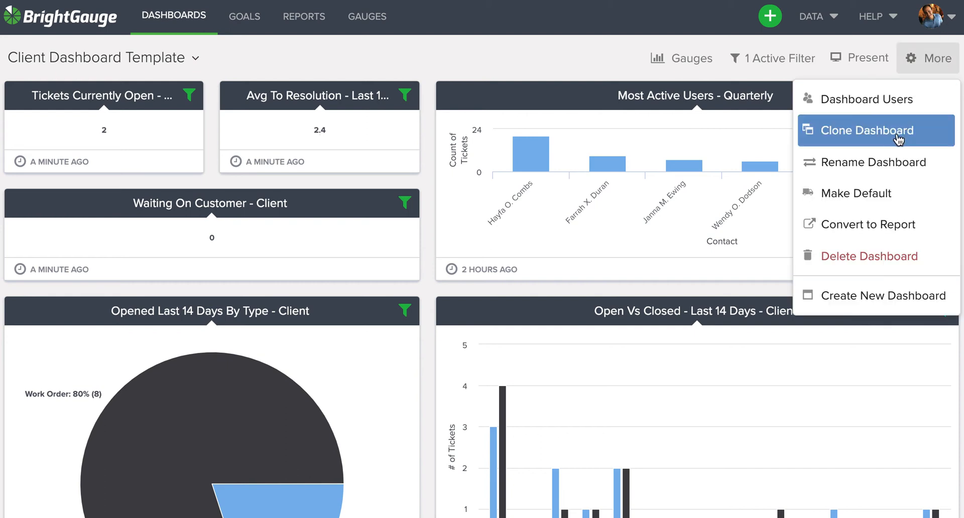
Clone the dashboard and rename the copy to 'Client Dashboard - Bob's Burgers'
click(866, 130)
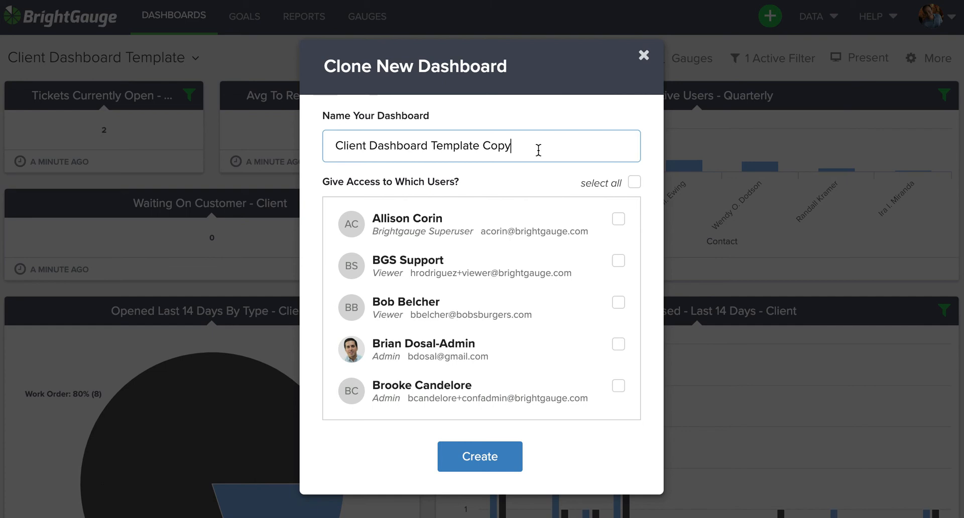
mouse_move(70, 66)
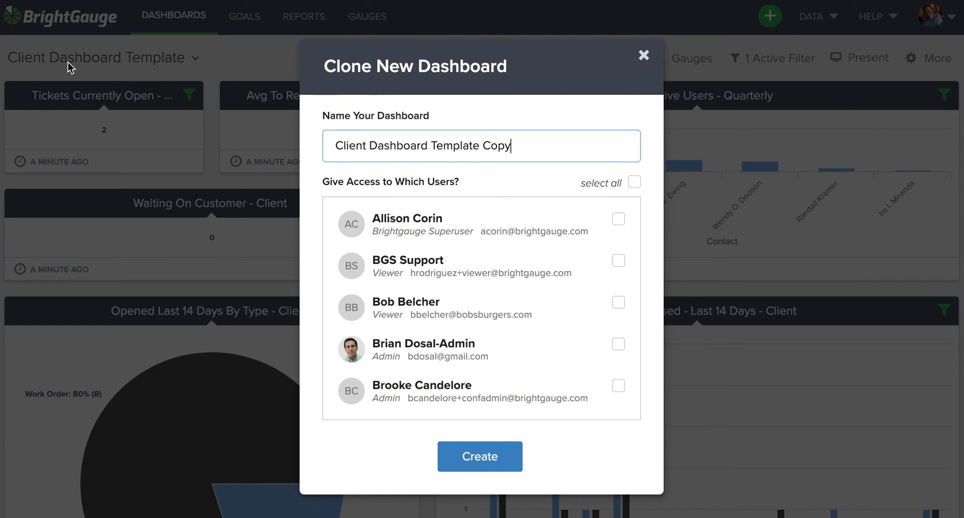
mouse_move(532, 154)
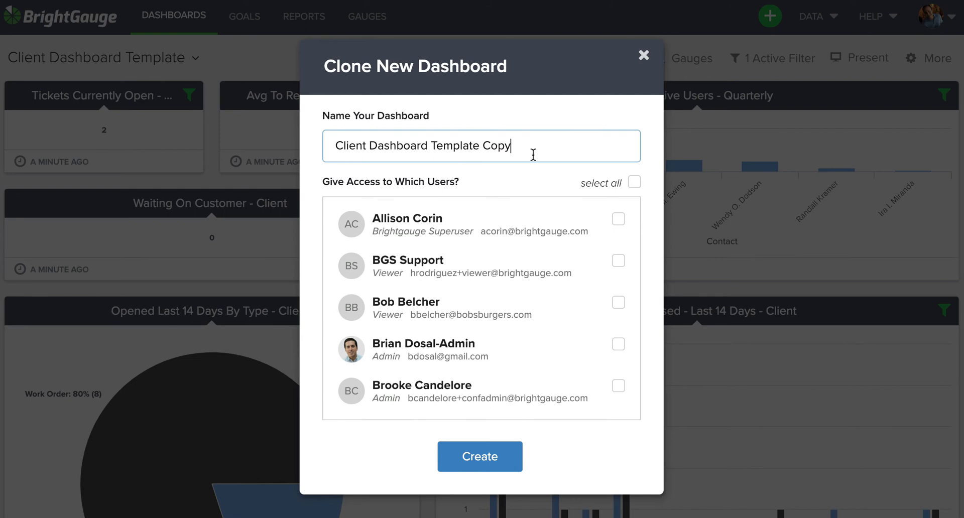
key(Backspace)
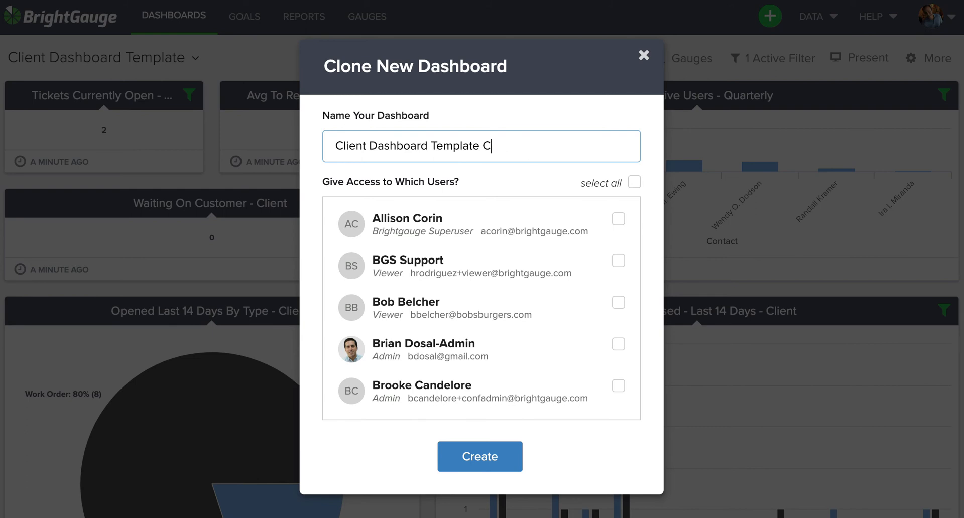
key(Backspace)
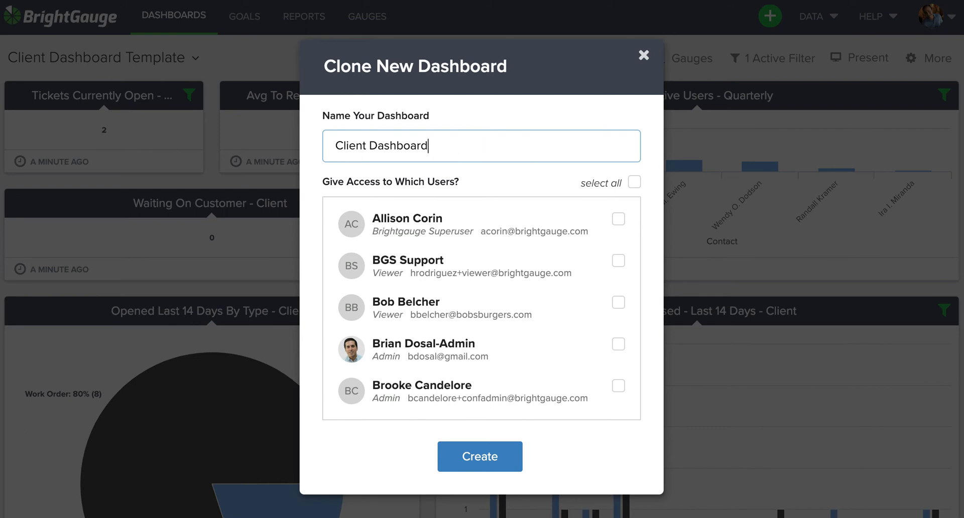
text(- Bob)
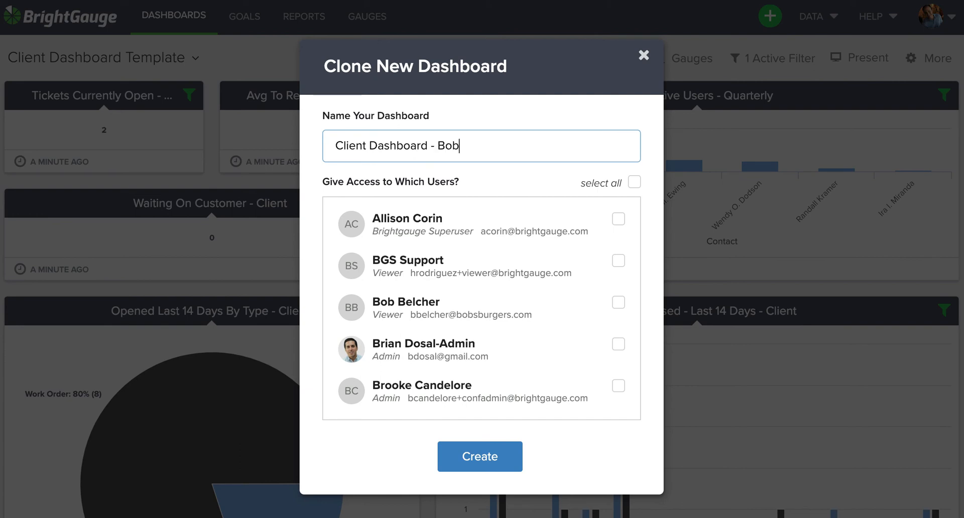
text('s Burgers)
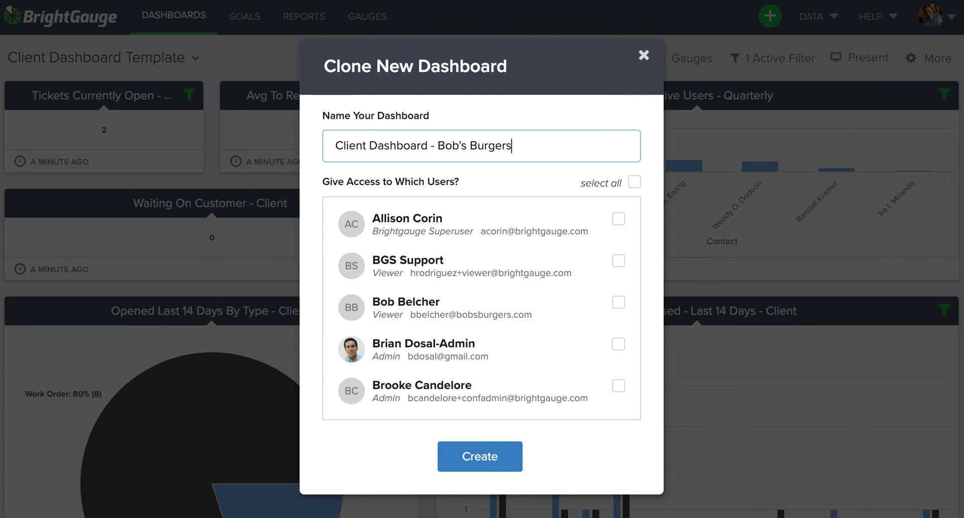
mouse_move(492, 217)
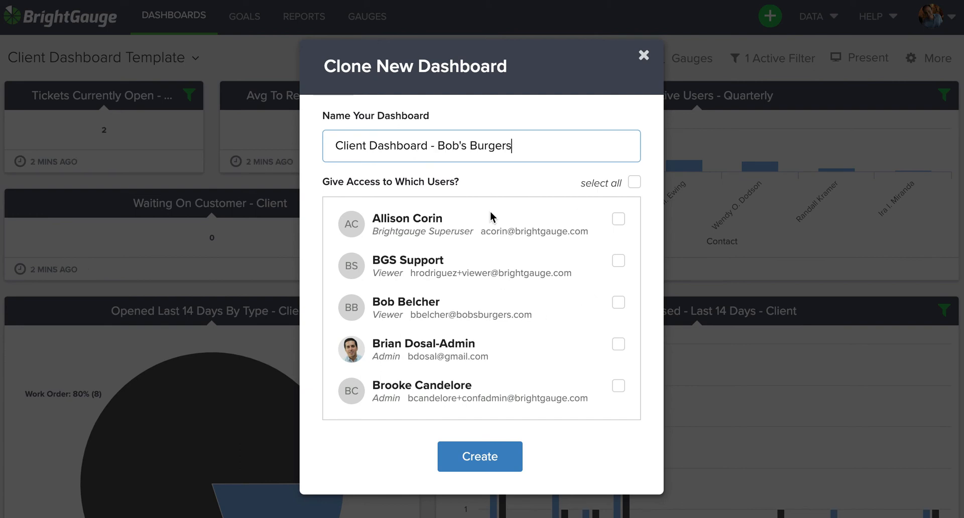
Grant viewer Bob Belcher access and create the cloned dashboard
scroll(down, 3)
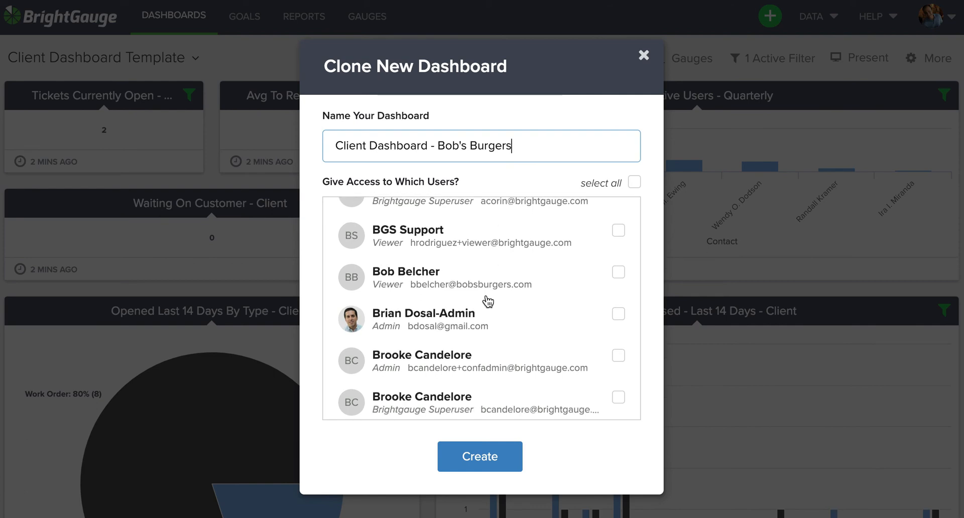
scroll(down, 3)
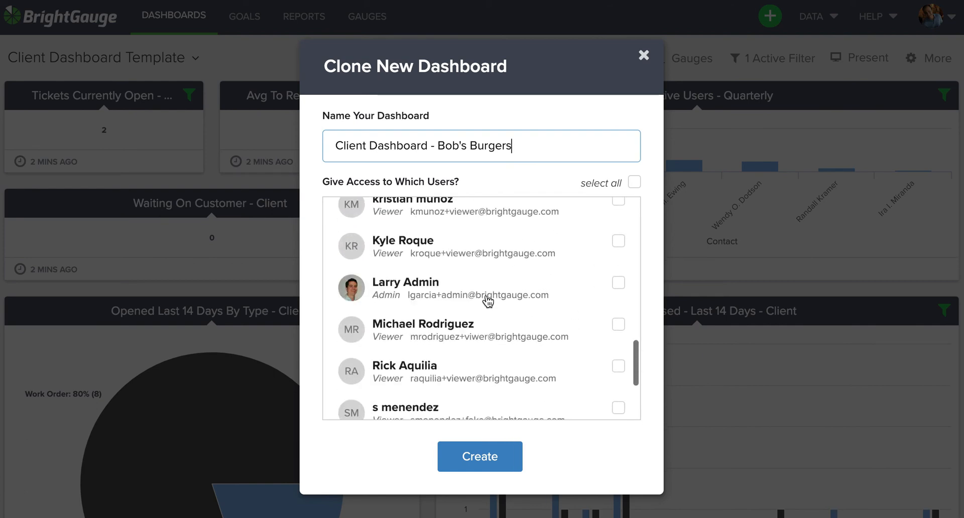
scroll(up, 3)
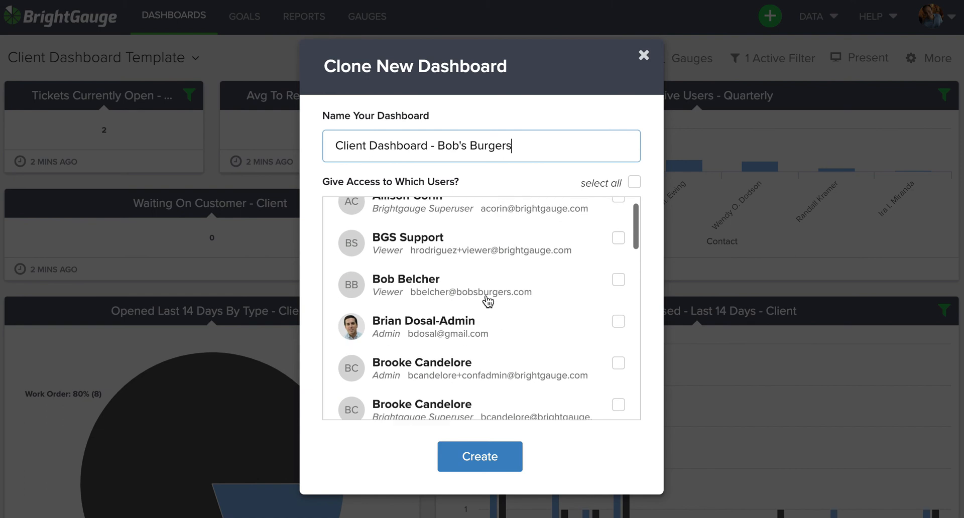
mouse_move(489, 308)
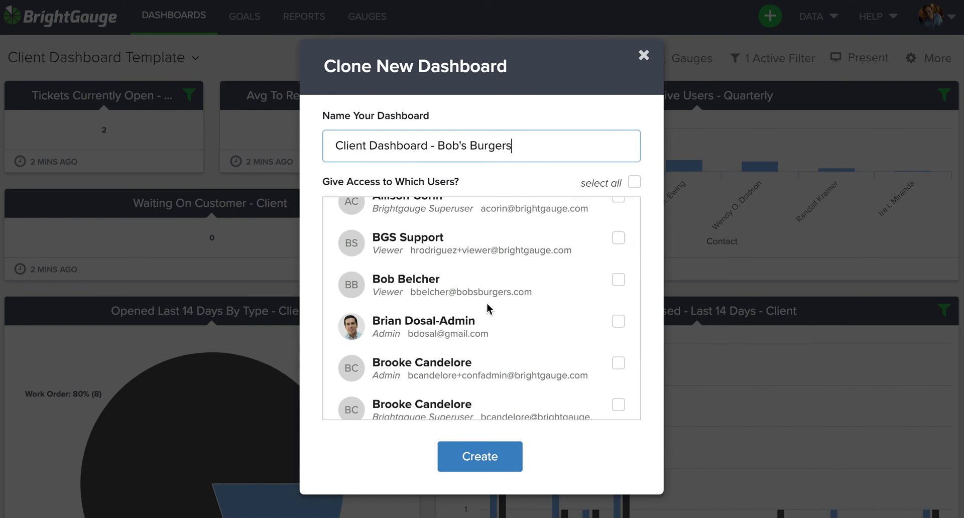
click(617, 280)
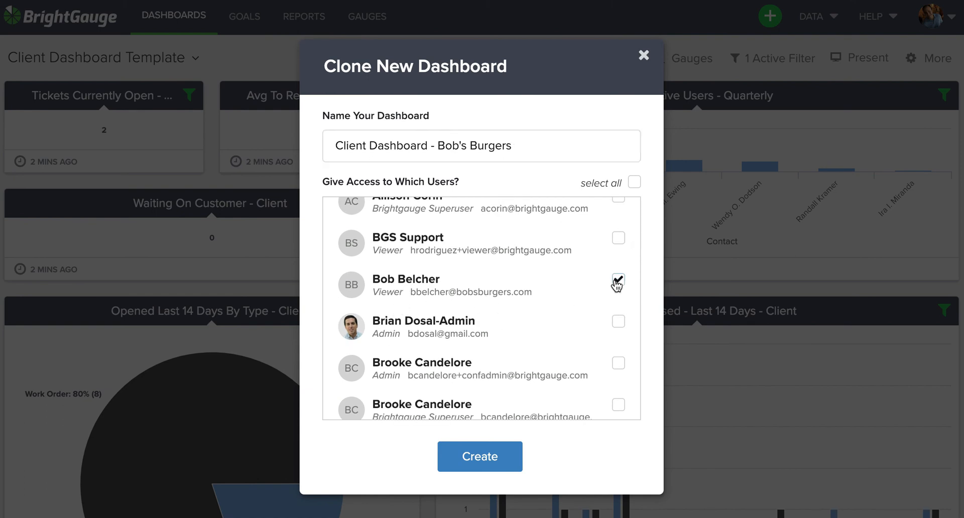
click(480, 457)
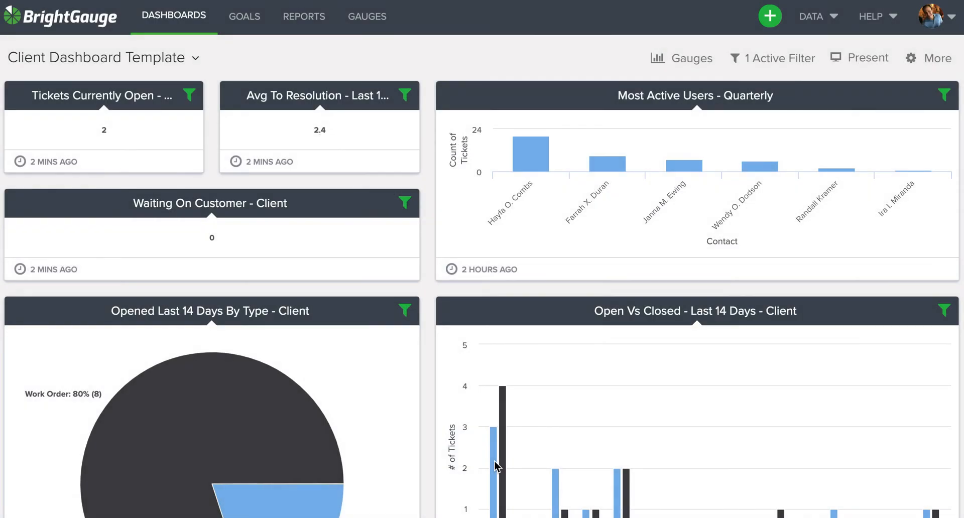
Close the Add/Remove Gauges panel, review the Avg To Resolution tickets, then show the dashboard list
click(680, 58)
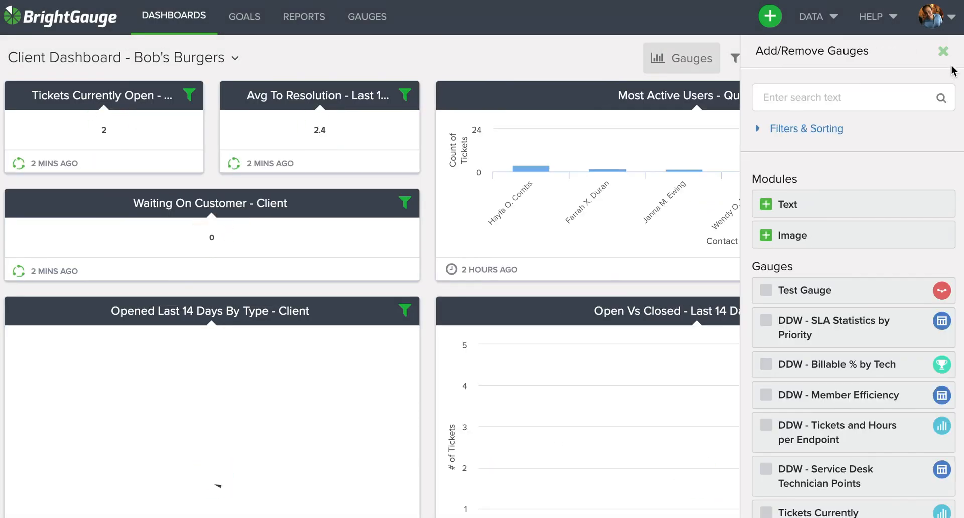
click(944, 51)
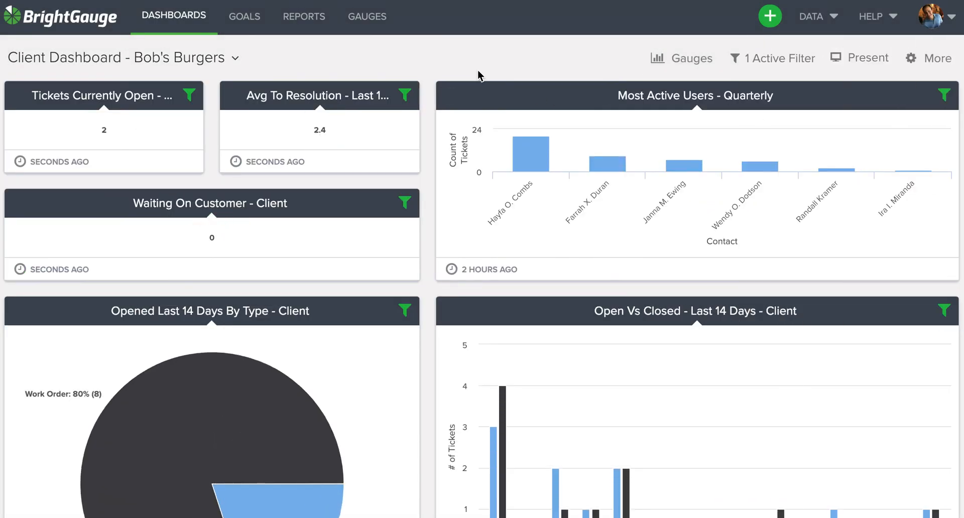
mouse_move(319, 137)
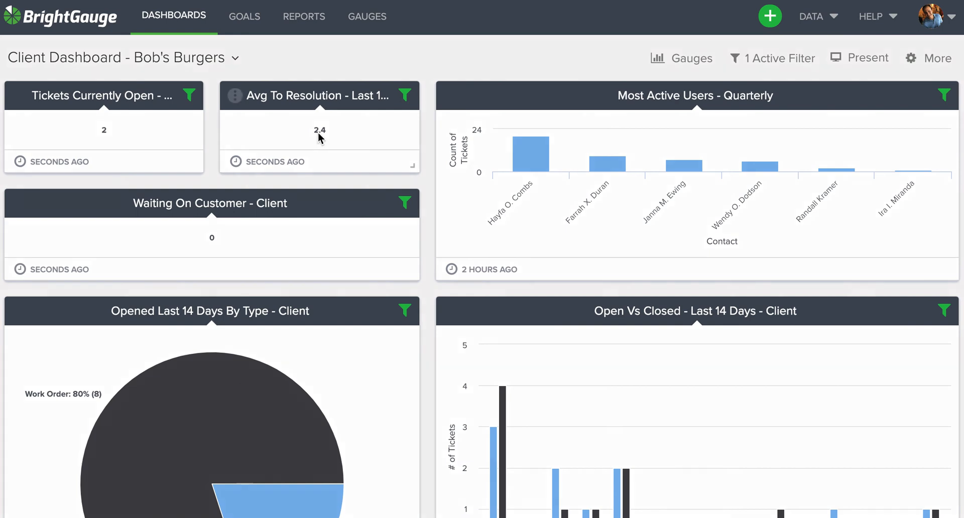
click(320, 130)
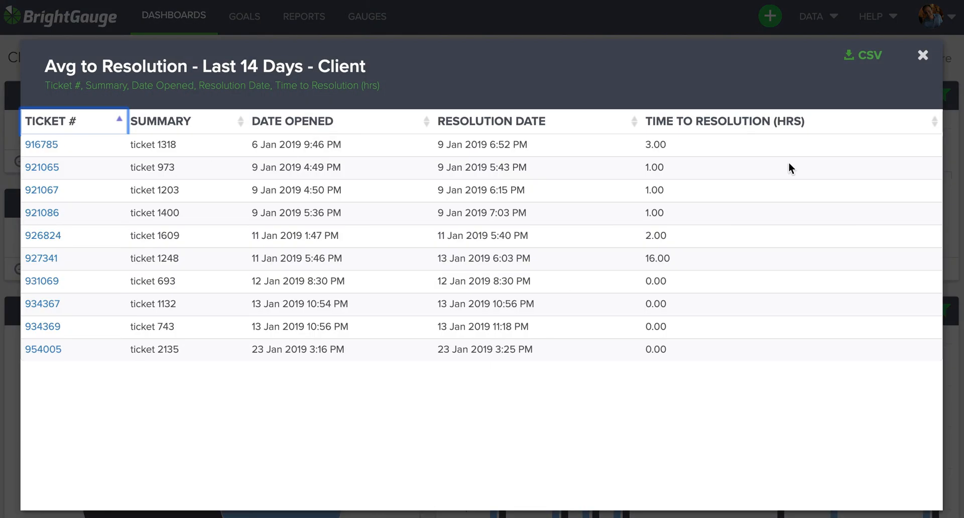
click(923, 55)
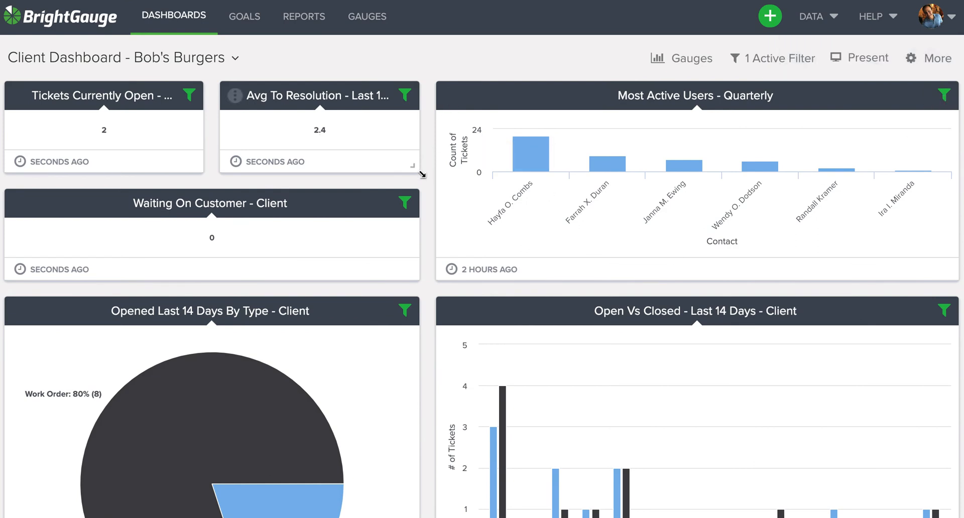
click(235, 57)
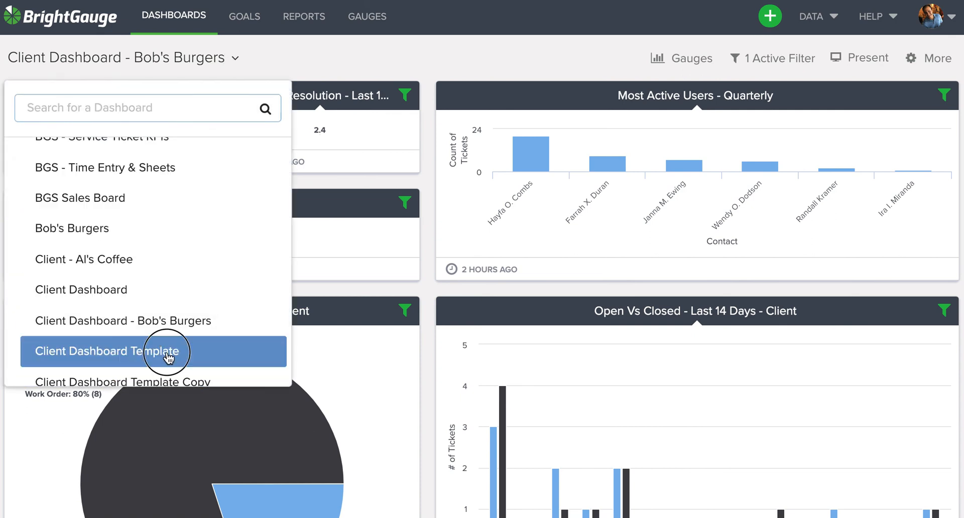
Switch back to Client Dashboard Template and turn off its Bob's Burgers filter
click(106, 351)
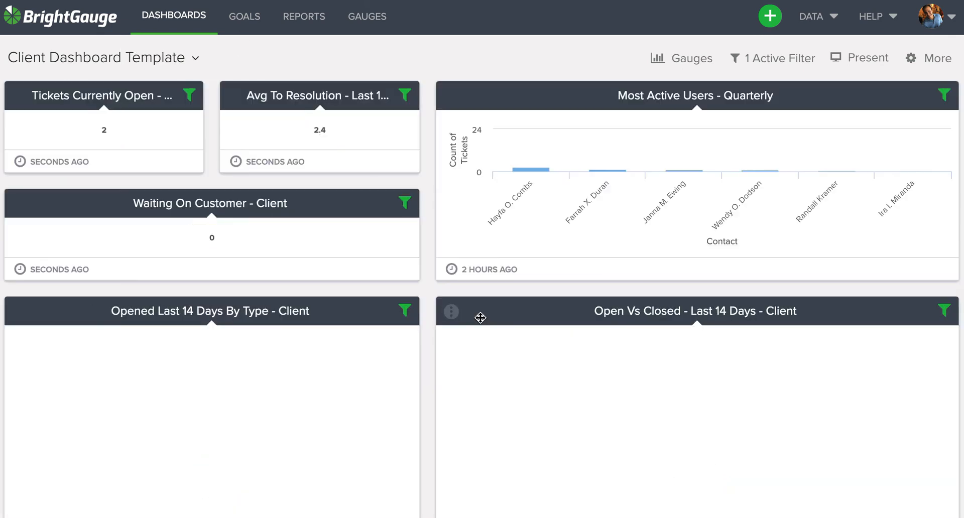
click(779, 58)
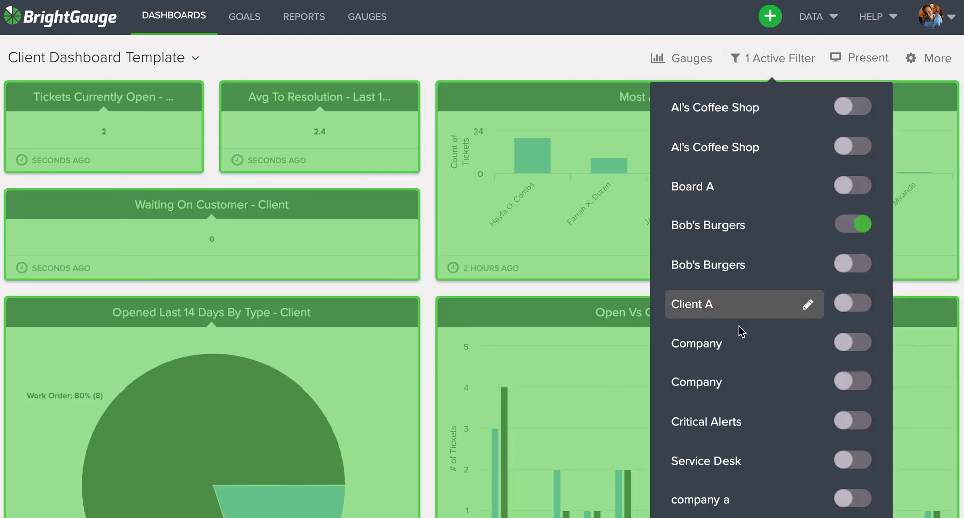
mouse_move(868, 232)
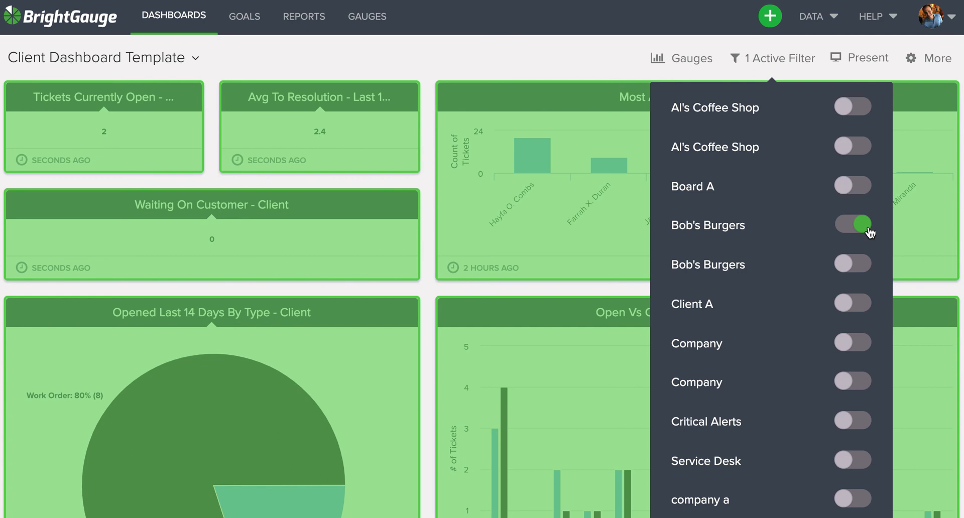
click(852, 224)
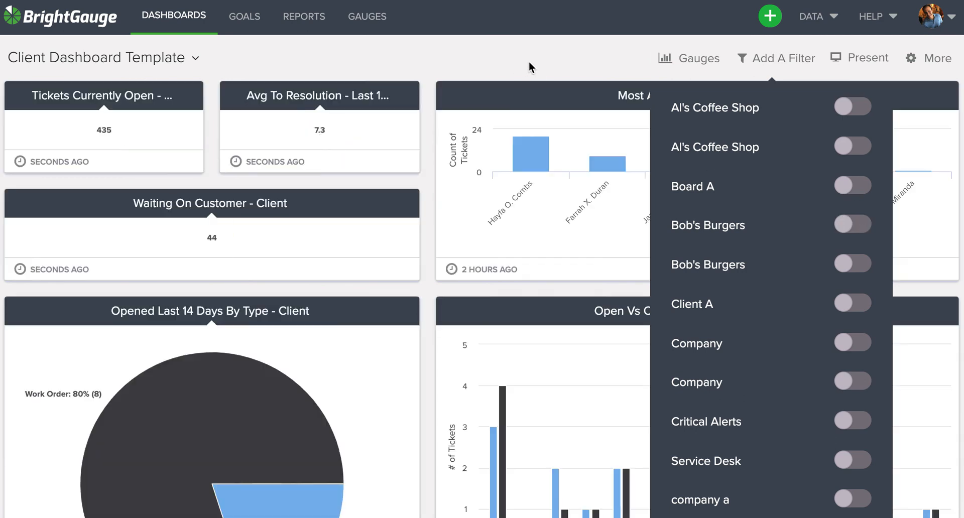